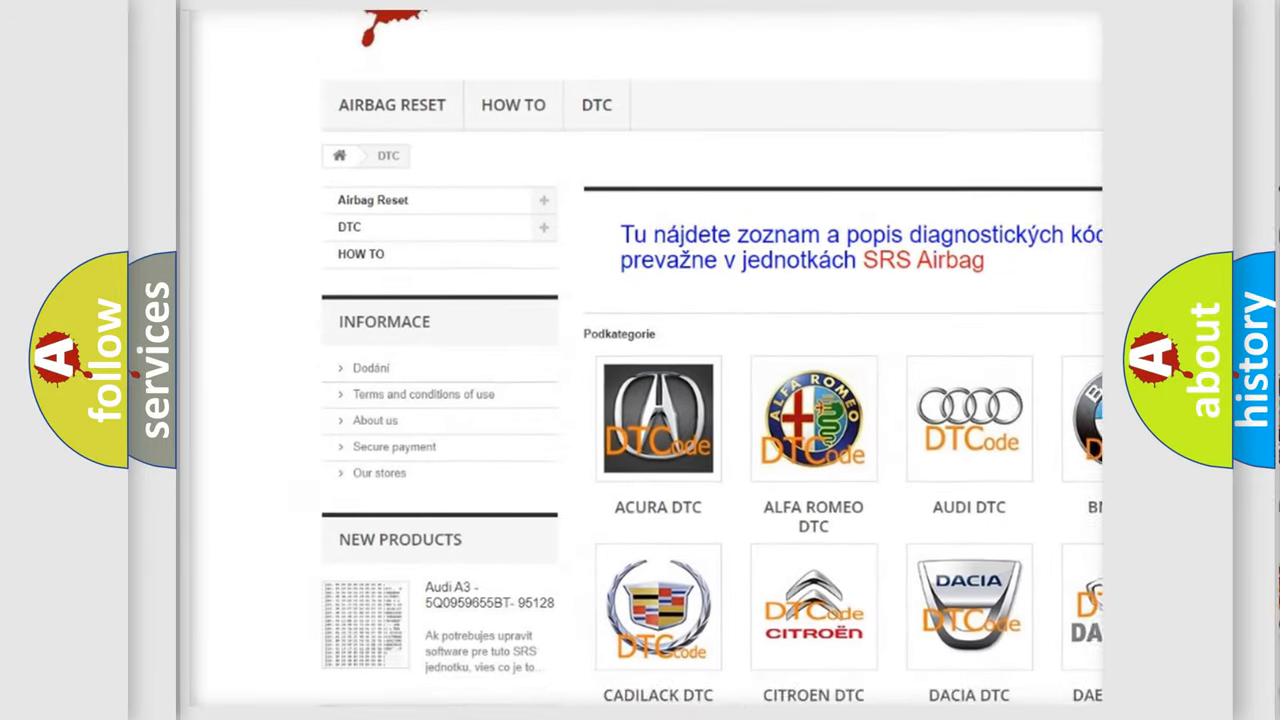
scroll("down", 3)
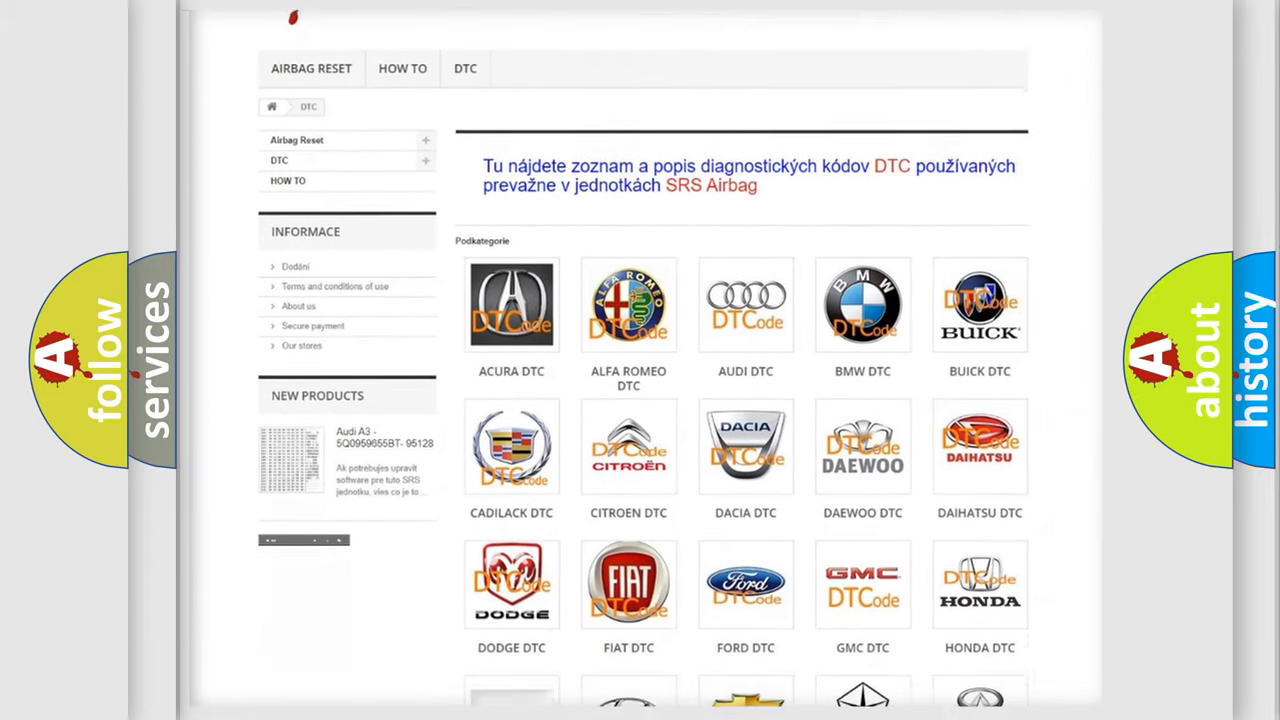
scroll("down", 3)
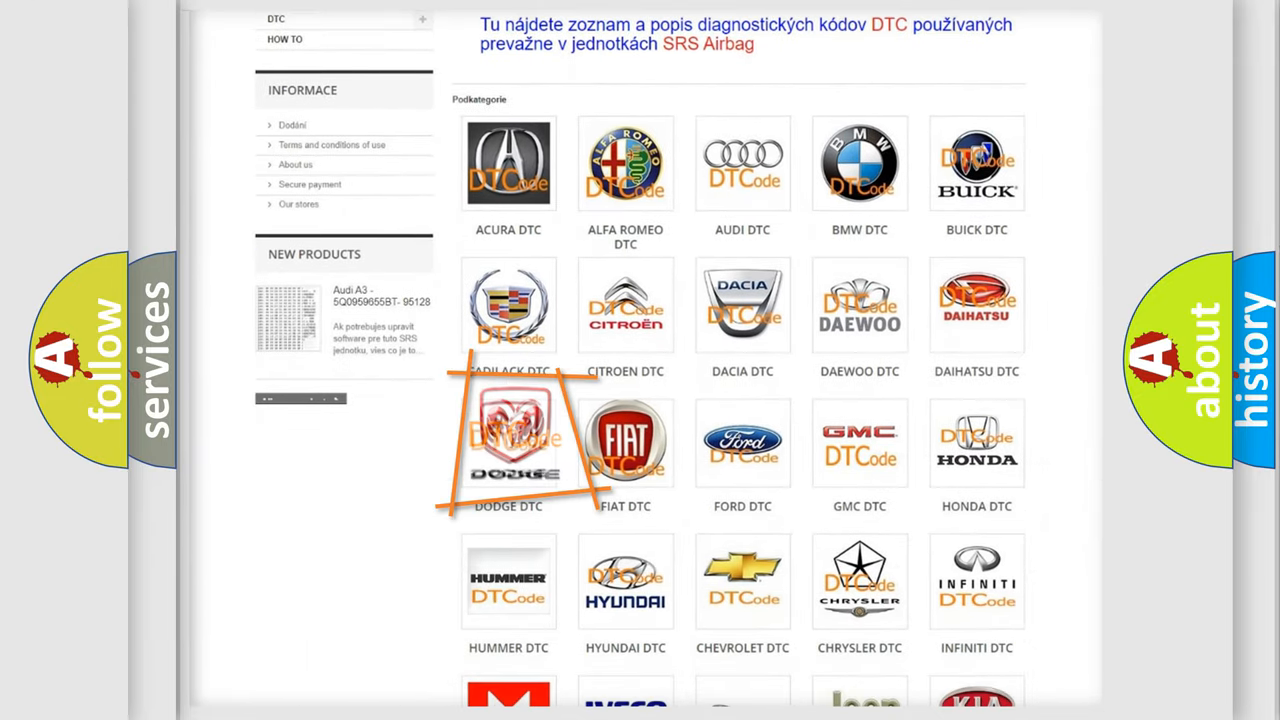